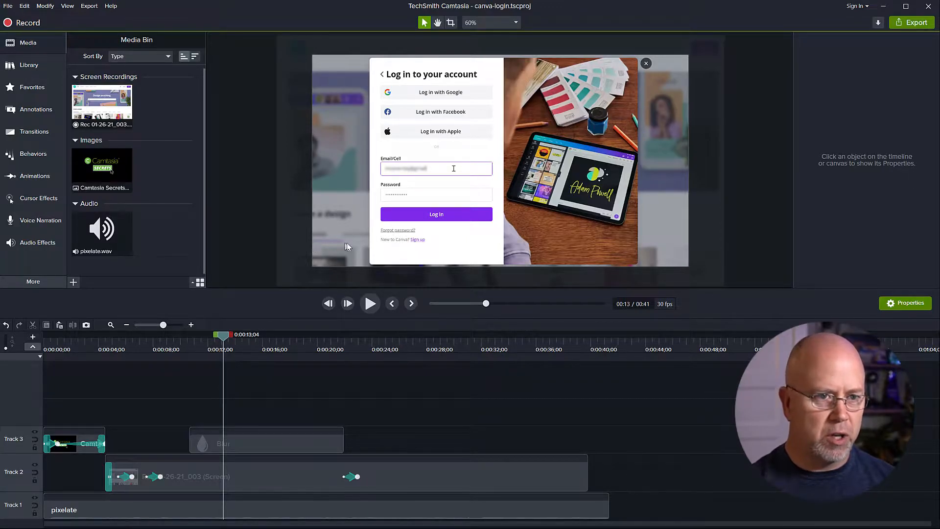
pyautogui.moveTo(421, 406)
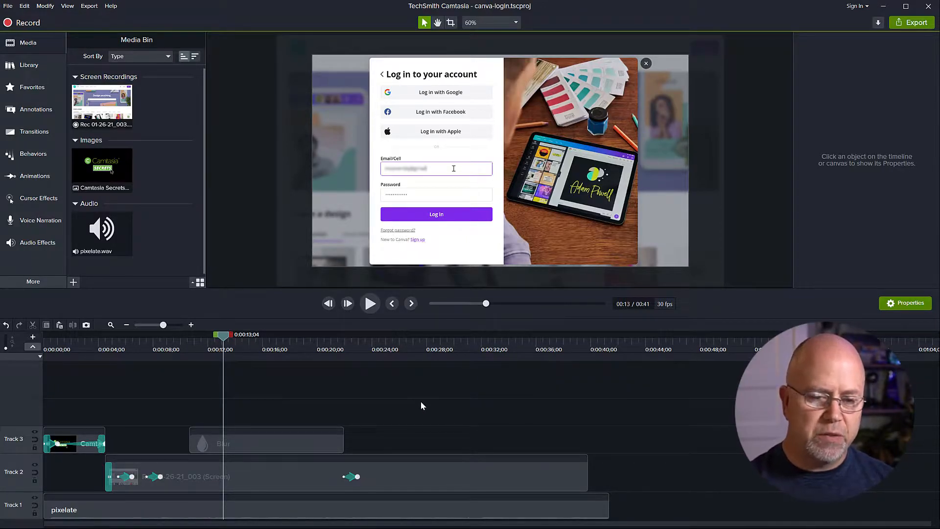
pyautogui.moveTo(360, 393)
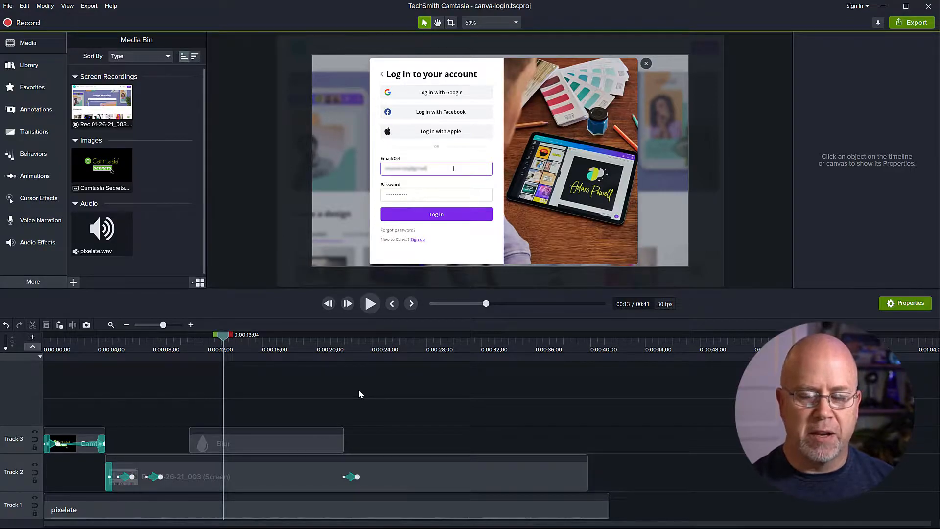
# - Start a new custom production from the Export menu to open the Production Wizard
pyautogui.click(8, 5)
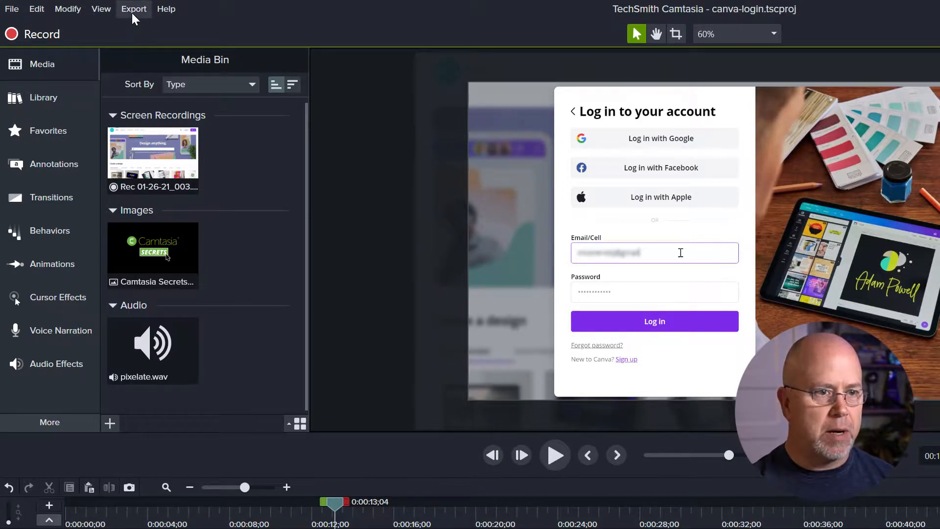
pyautogui.click(133, 8)
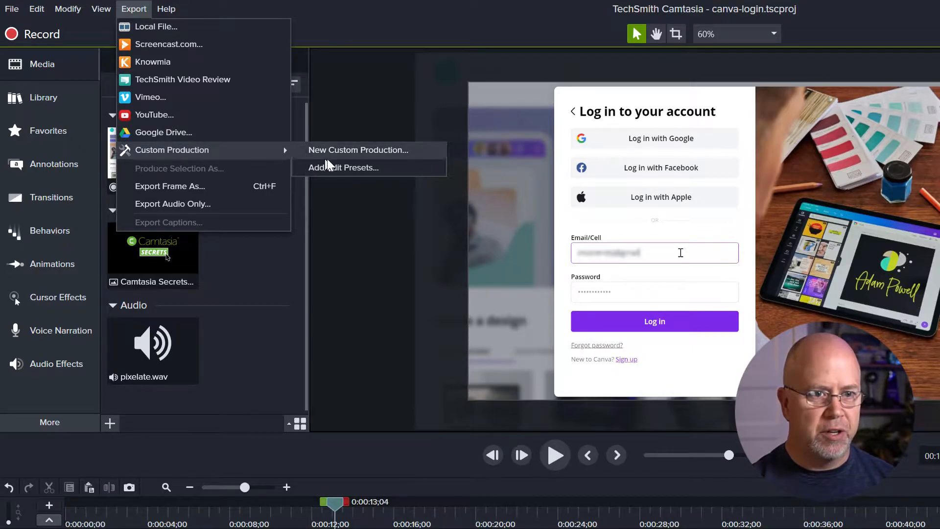
pyautogui.click(358, 150)
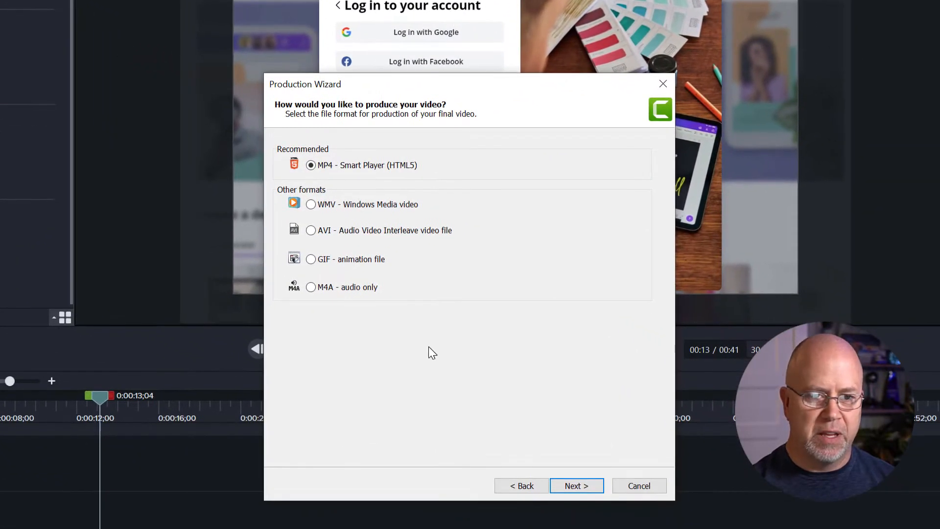
pyautogui.moveTo(480, 350)
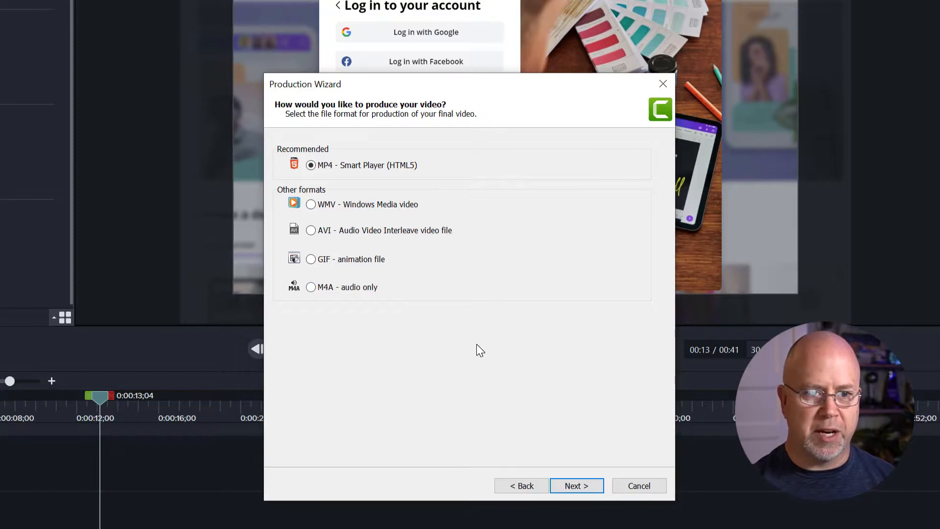
pyautogui.moveTo(315, 276)
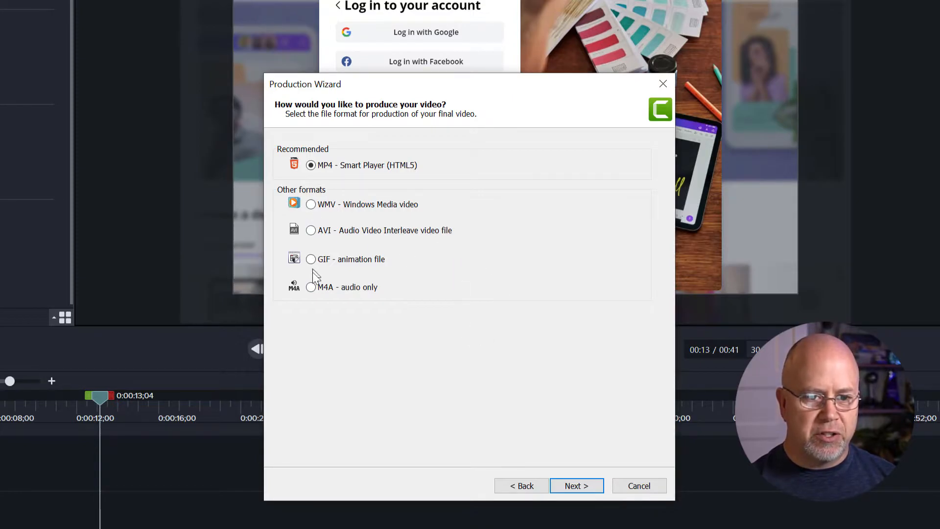
pyautogui.moveTo(294, 163)
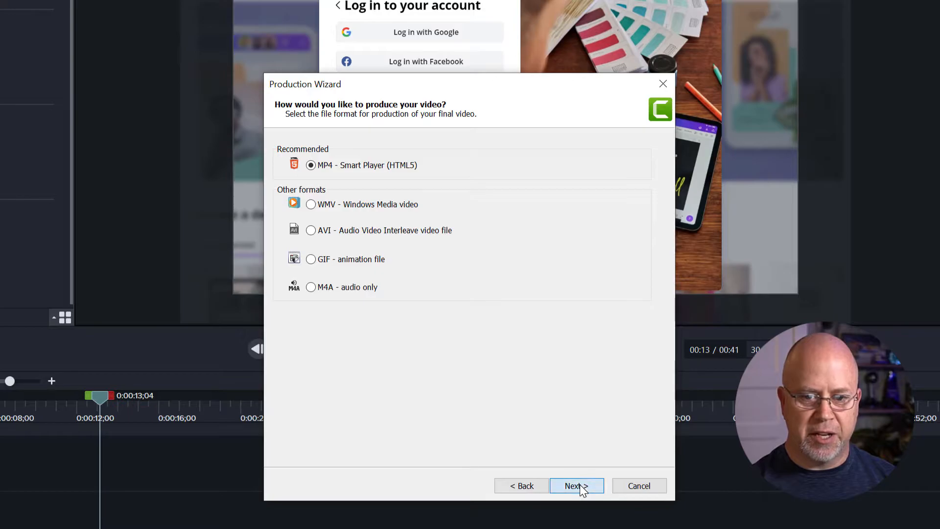
# - Continue with MP4 and confirm the 1920x1080 video size
pyautogui.click(575, 486)
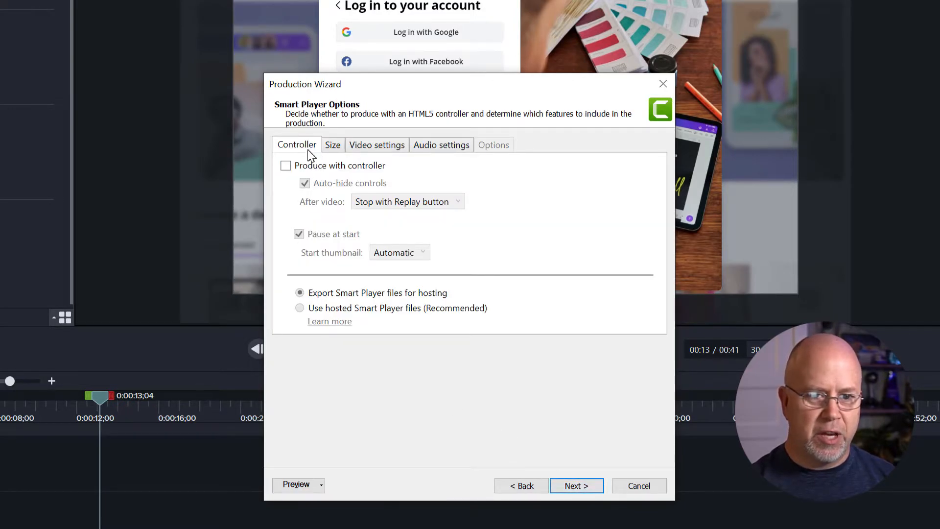
pyautogui.moveTo(286, 166)
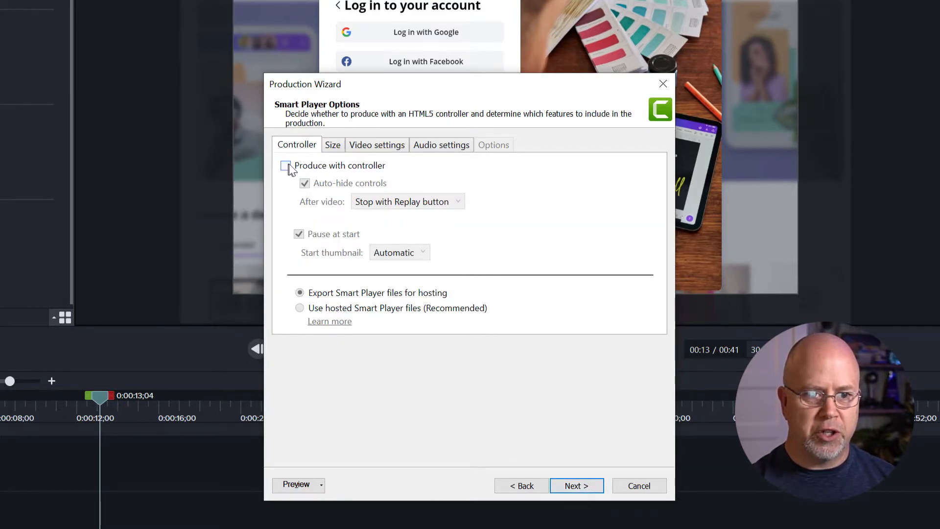
pyautogui.click(332, 144)
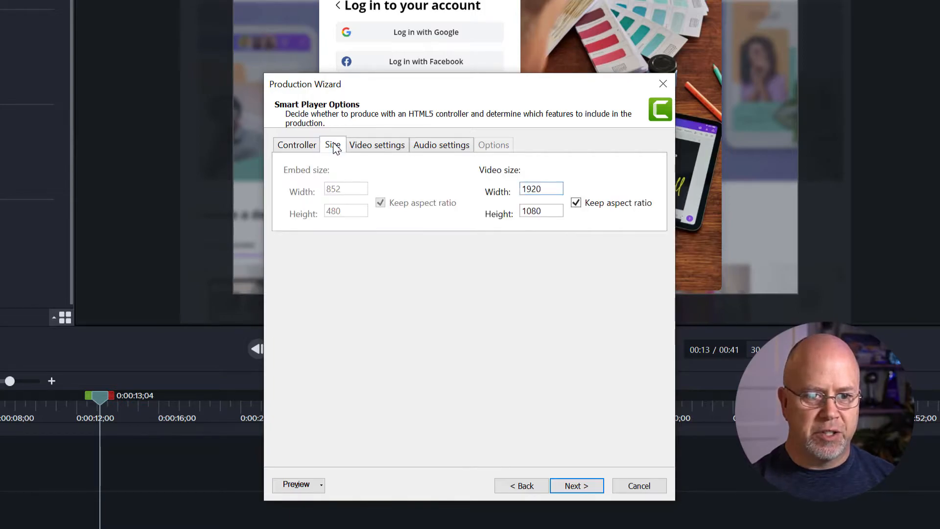
pyautogui.click(540, 188)
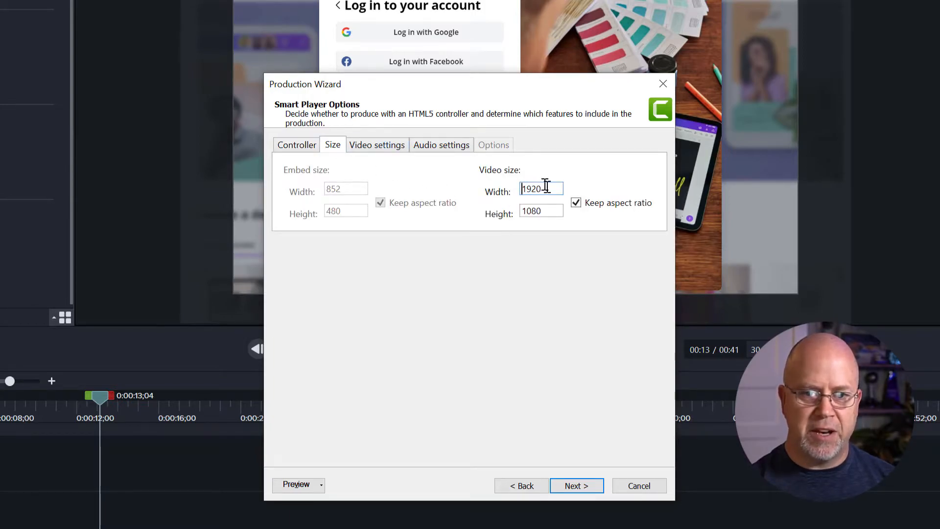
# - Lower the video frame rate from 60 to 30 fps and review the 128 kbps audio settings
pyautogui.click(376, 145)
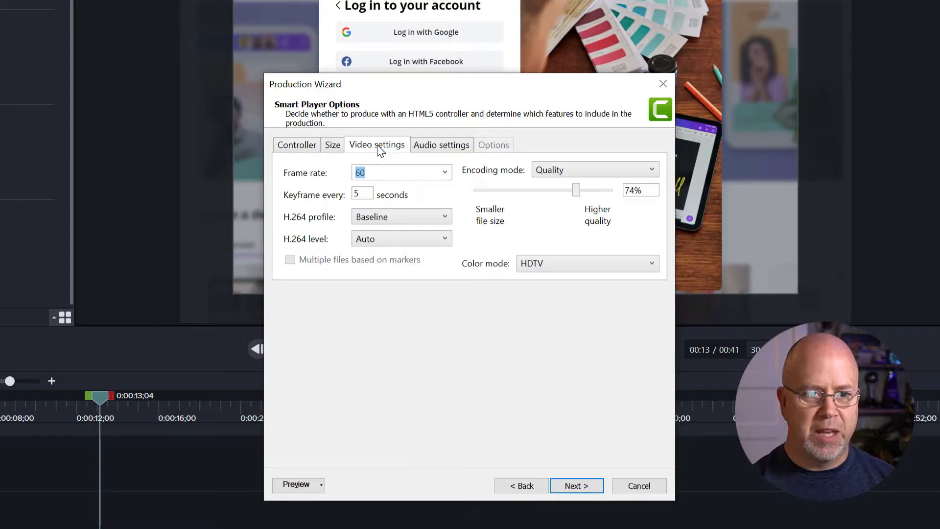
pyautogui.moveTo(418, 176)
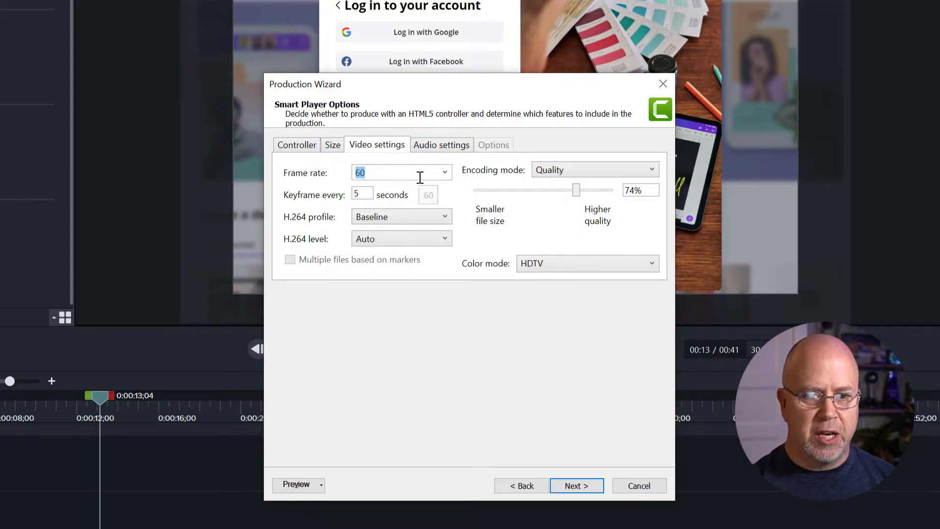
pyautogui.click(444, 171)
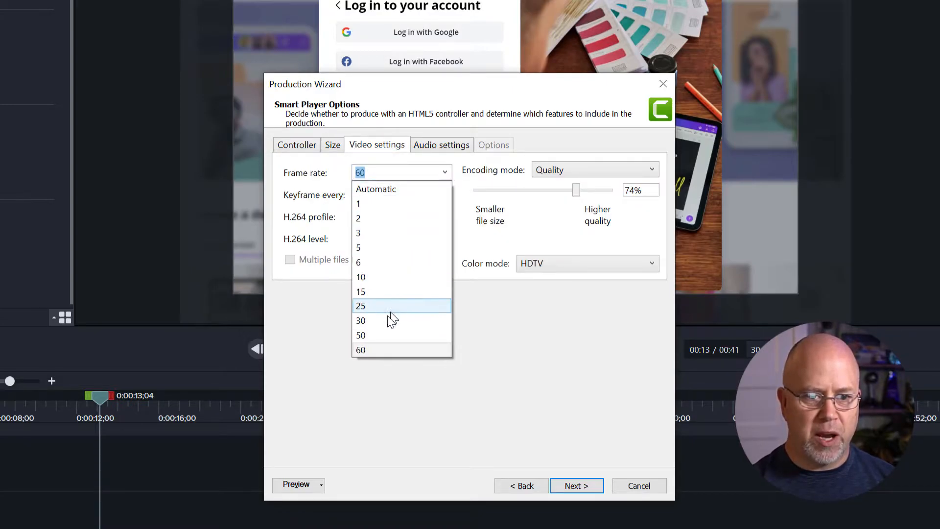
pyautogui.click(360, 320)
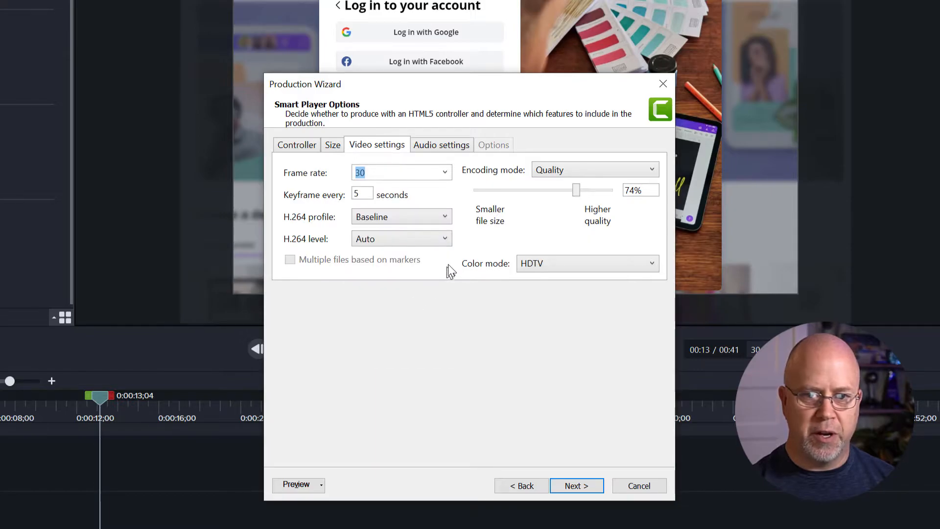
pyautogui.moveTo(647, 179)
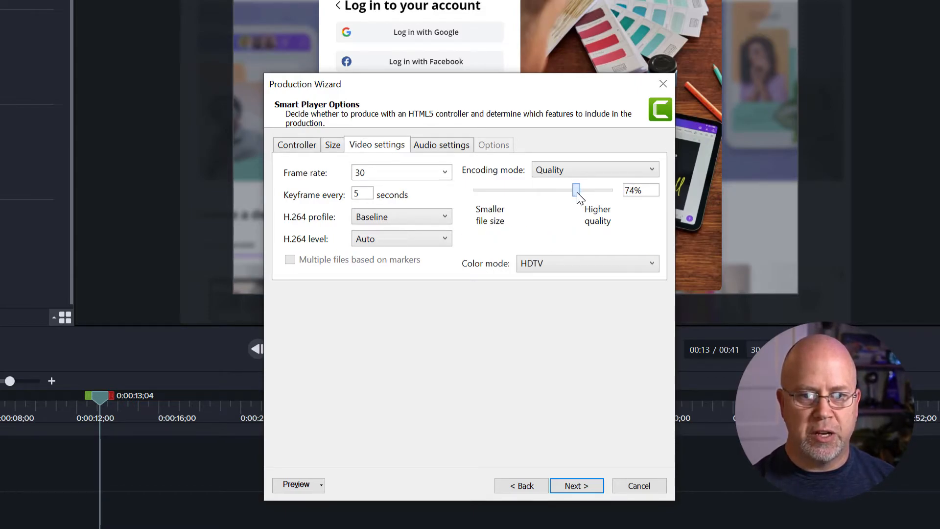
pyautogui.moveTo(581, 231)
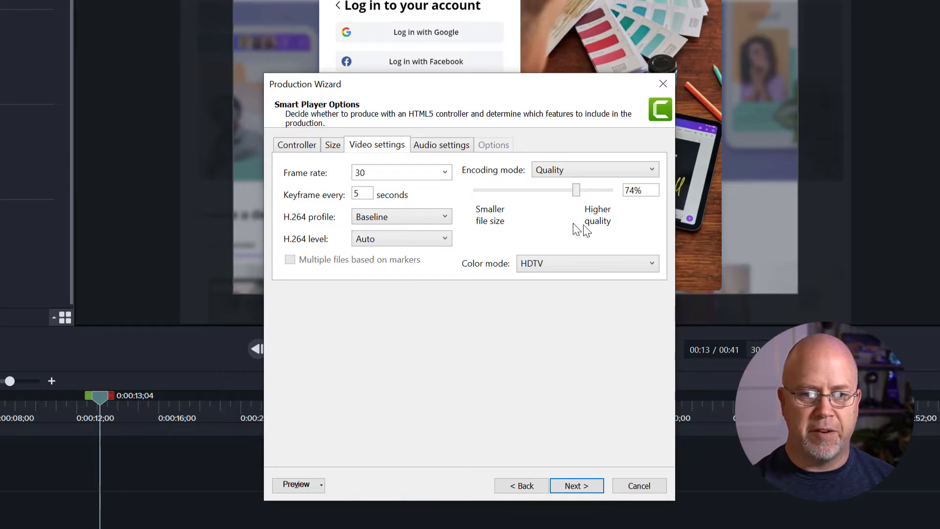
pyautogui.click(441, 144)
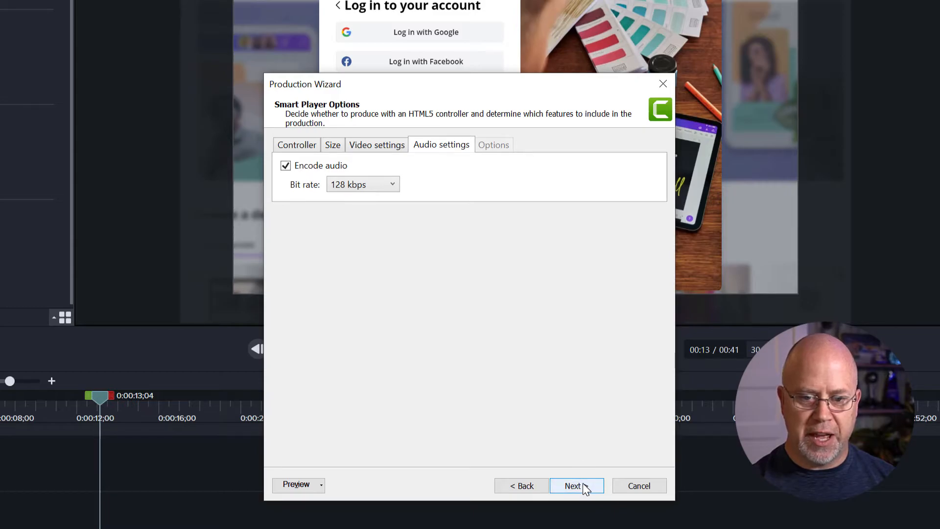
# - Save the production as canva-login.mp4 in the 2021\1-JAN folder
pyautogui.click(572, 486)
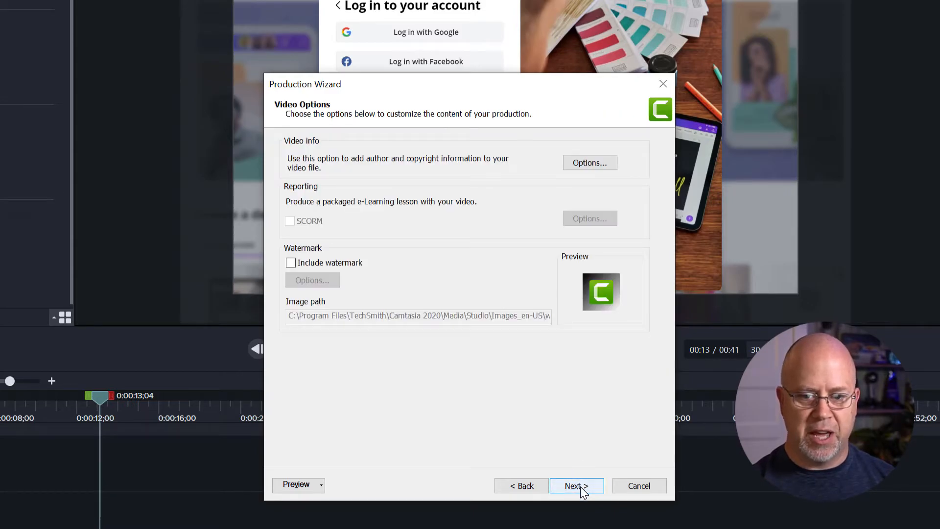
pyautogui.click(573, 485)
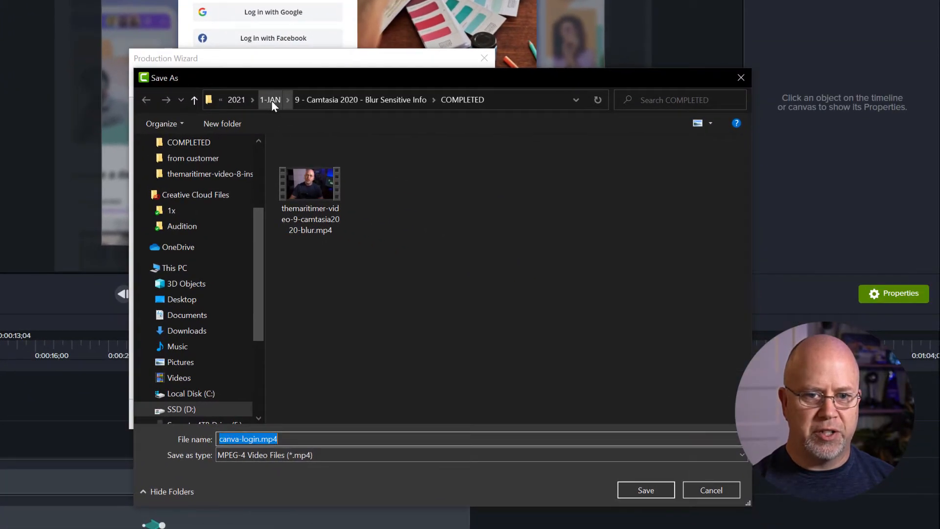
pyautogui.click(270, 99)
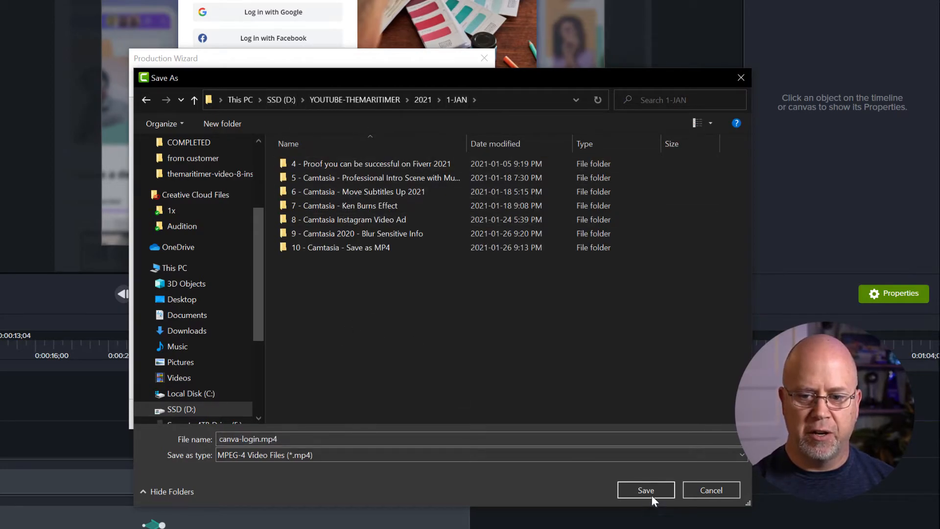
pyautogui.click(645, 490)
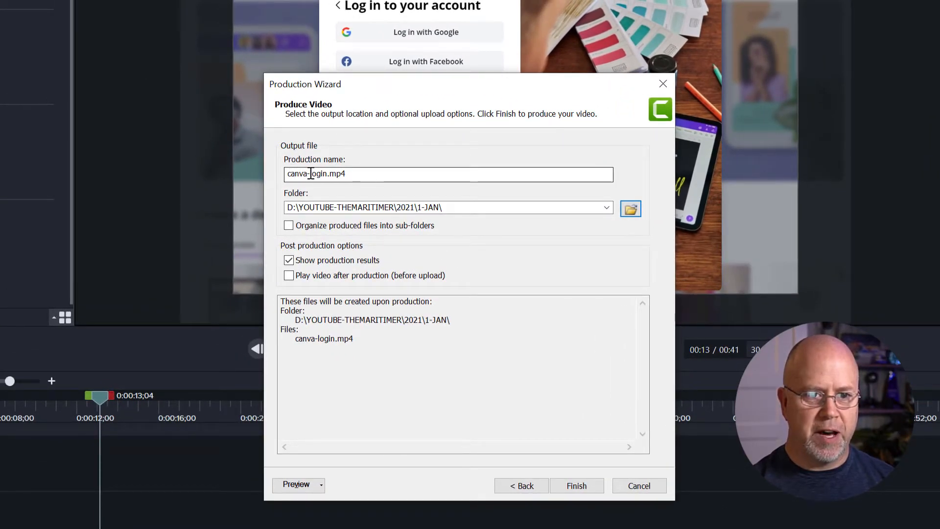
pyautogui.moveTo(476, 256)
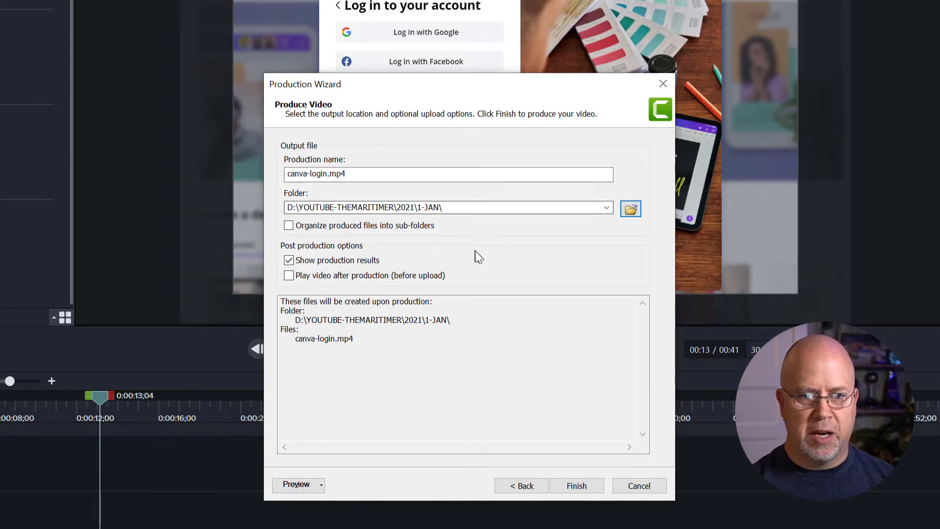
# - Render canva-login.mp4 (41 s, 15.40 MB) and close the Production Results
pyautogui.click(575, 486)
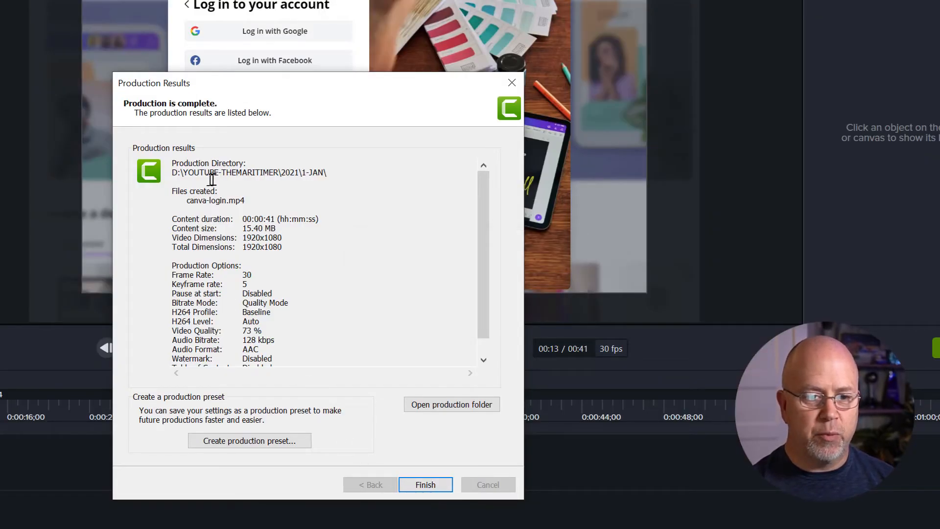
pyautogui.moveTo(206, 230)
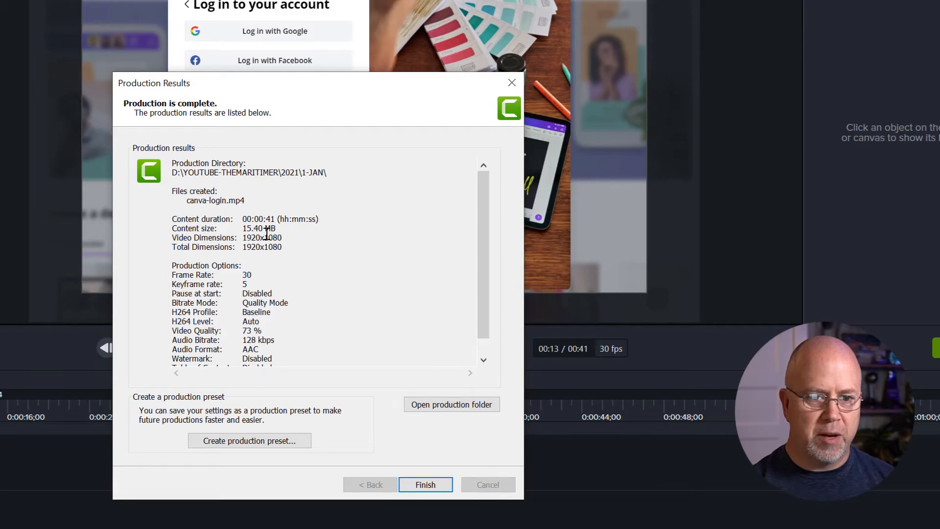
pyautogui.moveTo(274, 238)
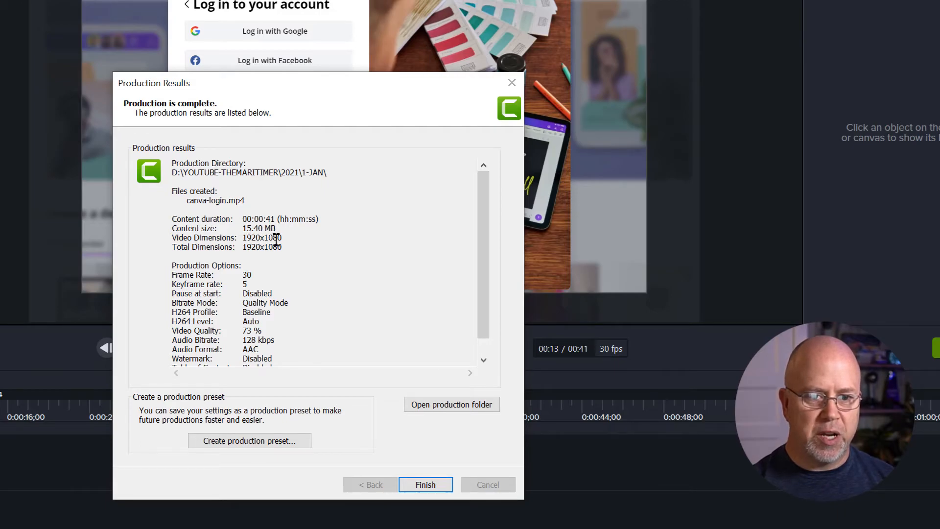
pyautogui.click(424, 484)
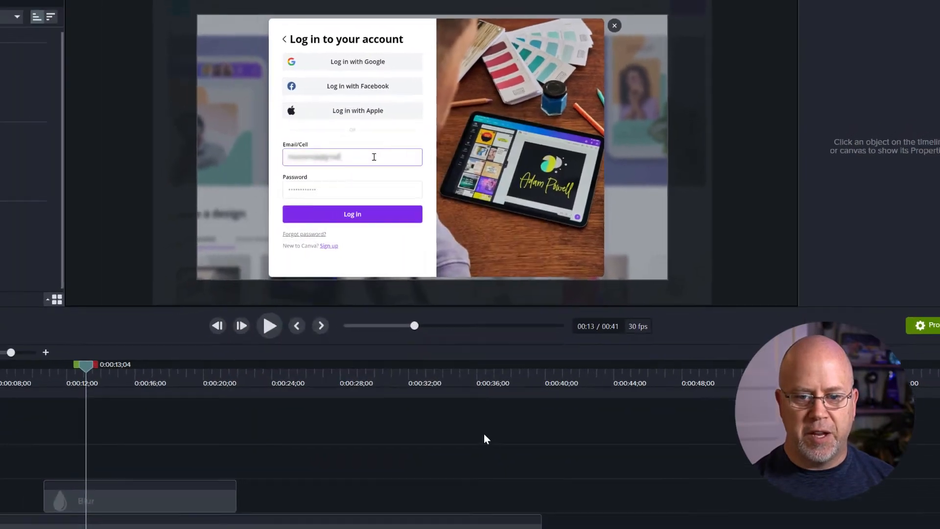